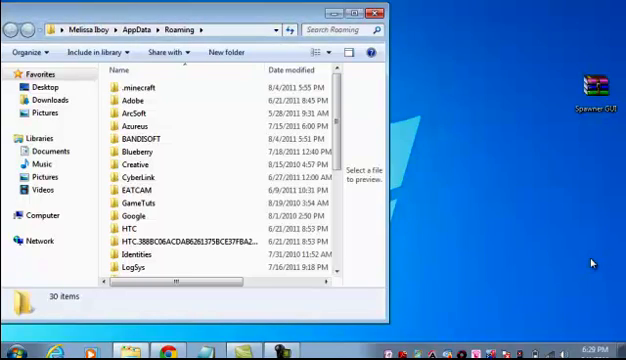
mouse_move(585, 267)
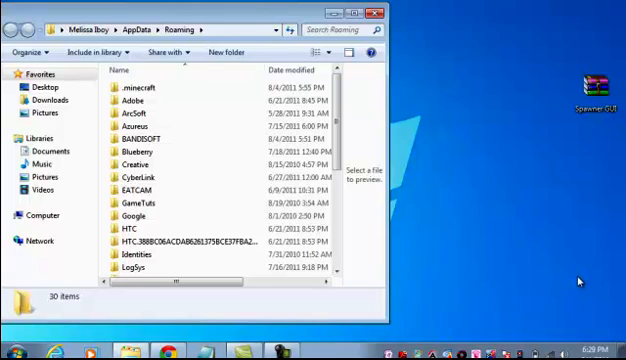
mouse_move(518, 54)
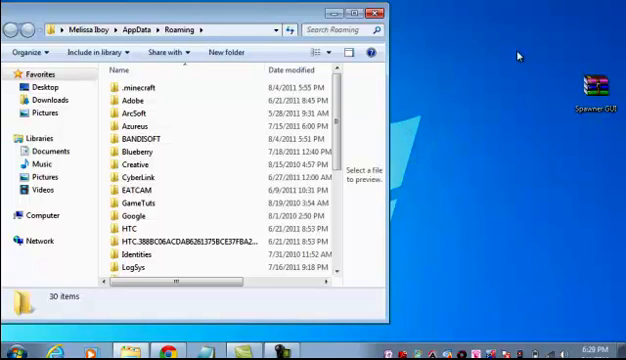
mouse_move(549, 70)
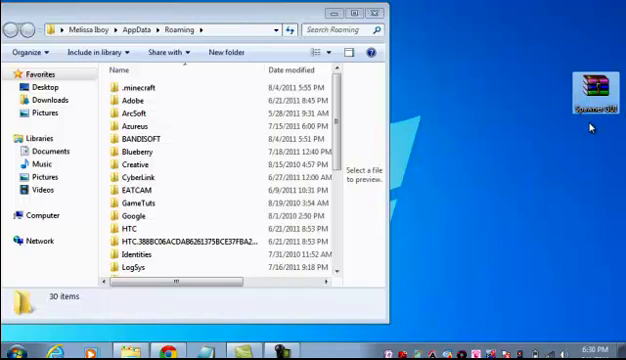
mouse_move(516, 85)
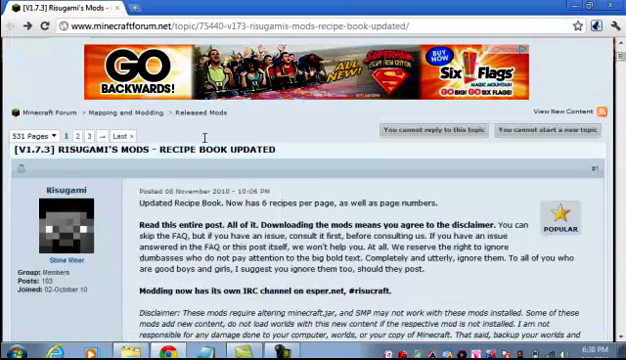
Find Spawner GUI Beta 1.7.3 in Risugami's thread and download it directly
scroll("up", 3)
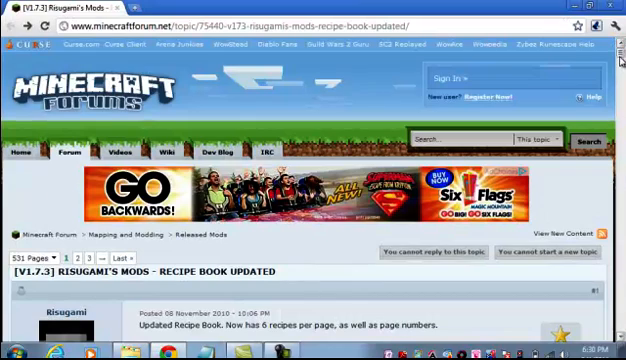
scroll("down", 3)
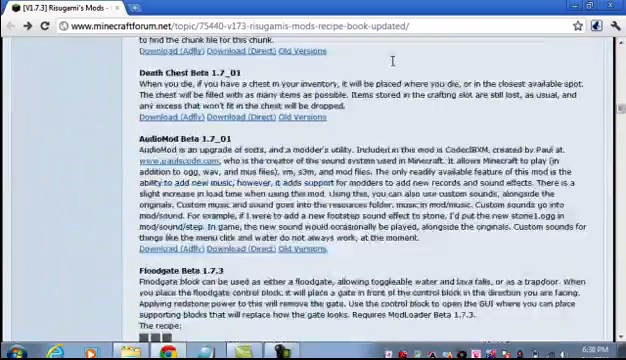
scroll("down", 3)
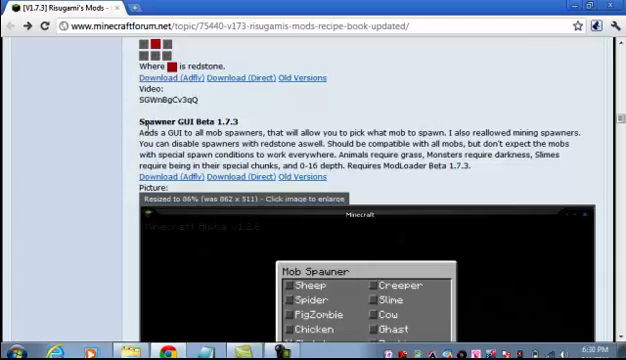
scroll("down", 3)
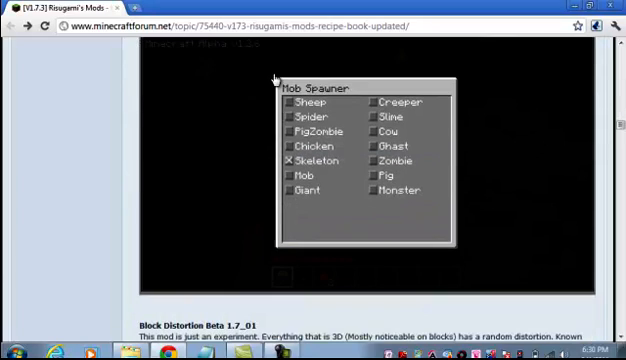
mouse_move(329, 121)
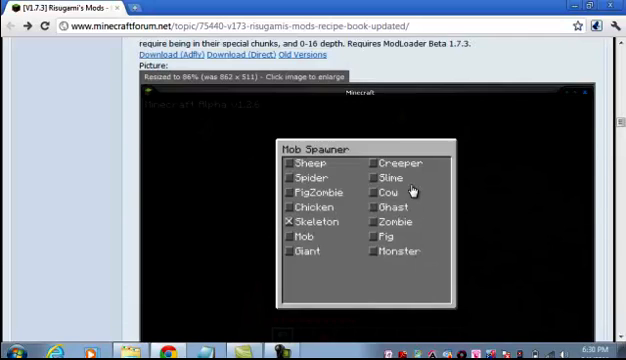
scroll("up", 3)
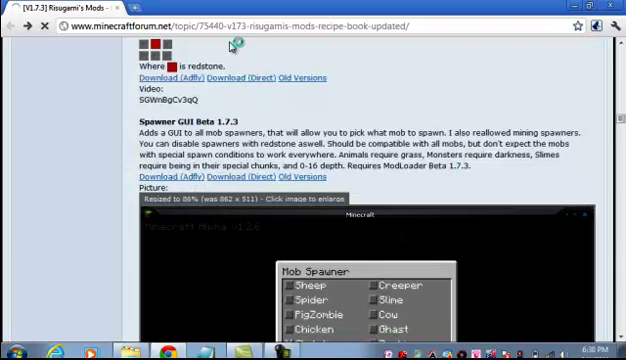
left_click(160, 175)
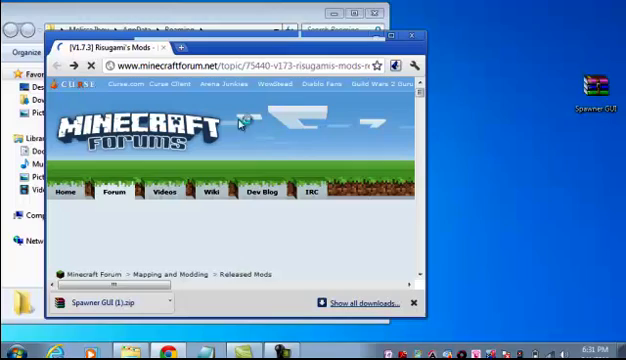
mouse_move(440, 150)
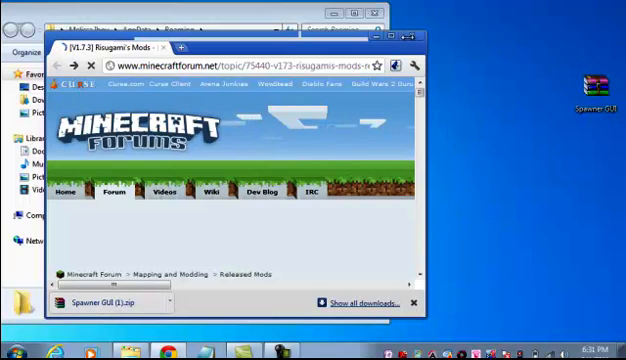
mouse_move(414, 38)
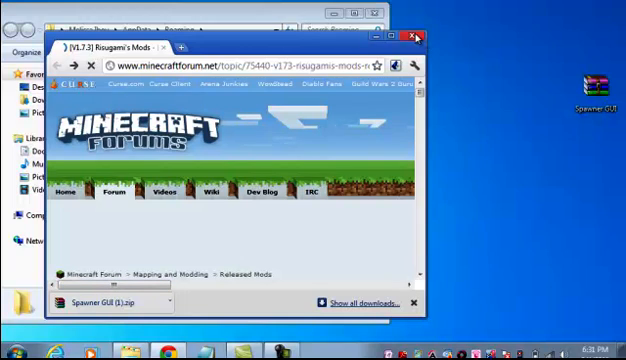
Close Chrome once Spawner GUI (1).zip has downloaded
left_click(415, 37)
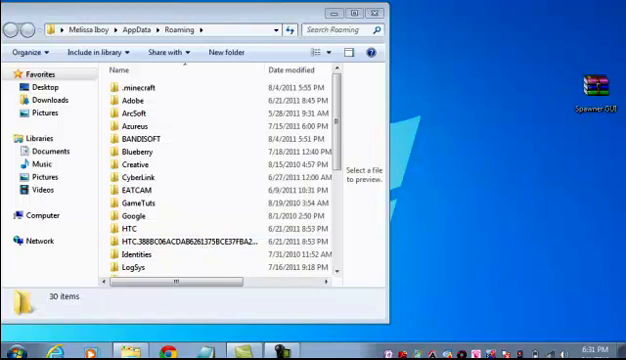
Open the Roaming folder by running %appdata% from the Run dialog
left_click(13, 353)
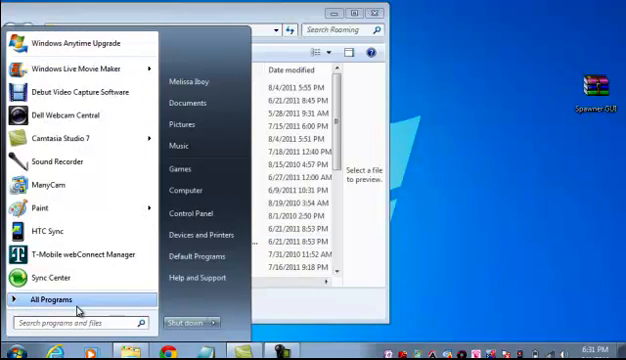
type("run")
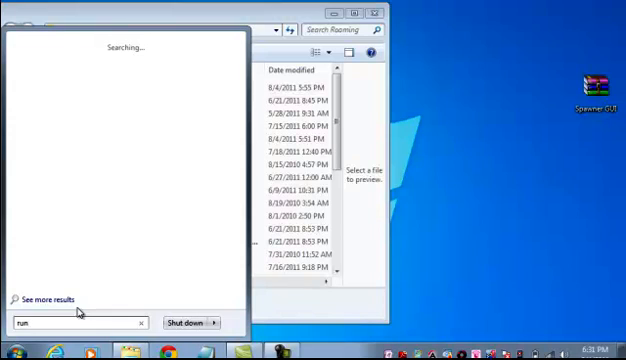
type("run")
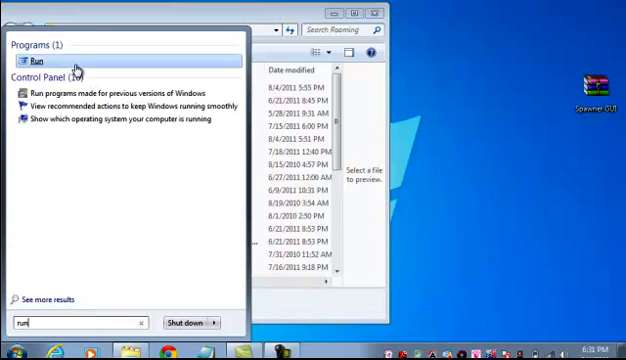
left_click(30, 60)
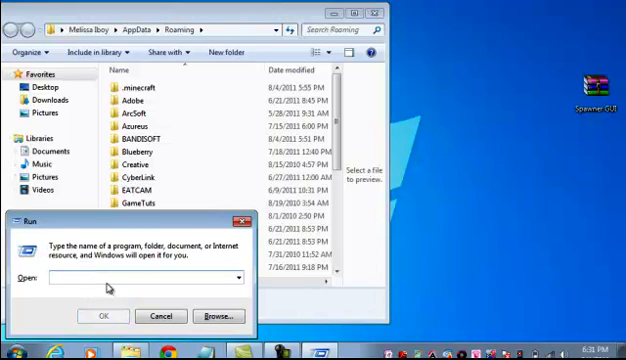
type("%appdata%")
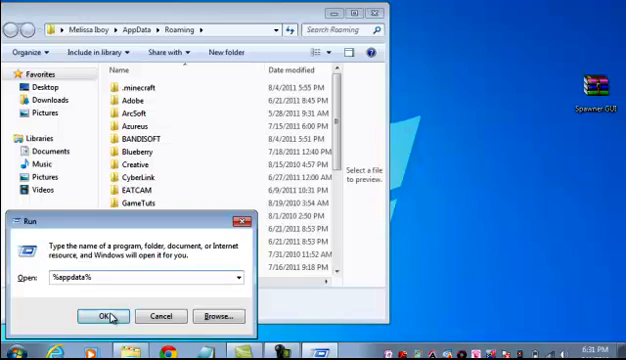
left_click(109, 315)
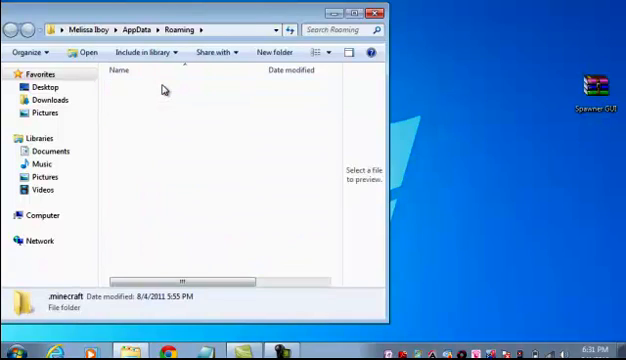
Navigate to .minecraft\bin and right-click minecraft.jar
double_click(70, 305)
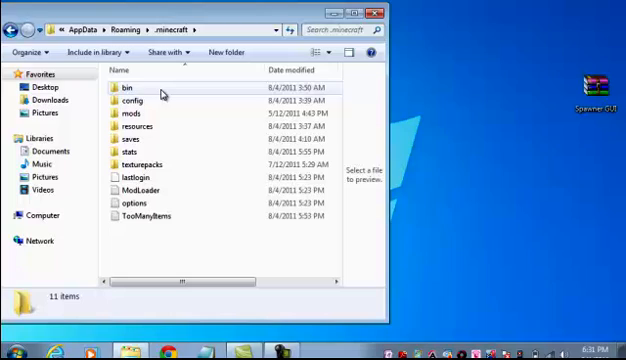
double_click(125, 88)
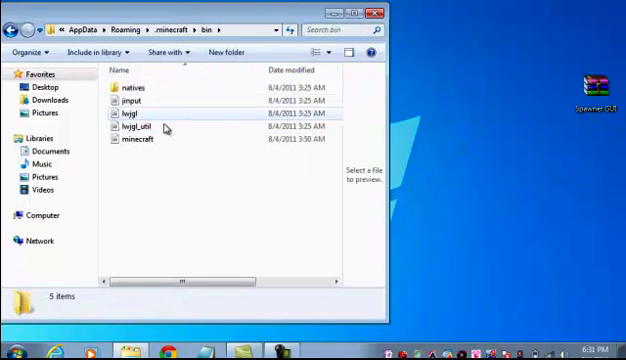
left_click(144, 140)
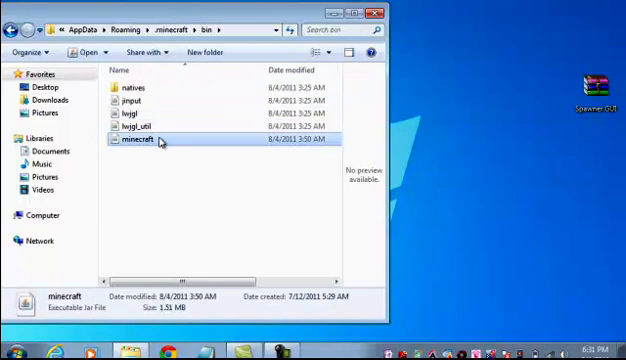
right_click(140, 140)
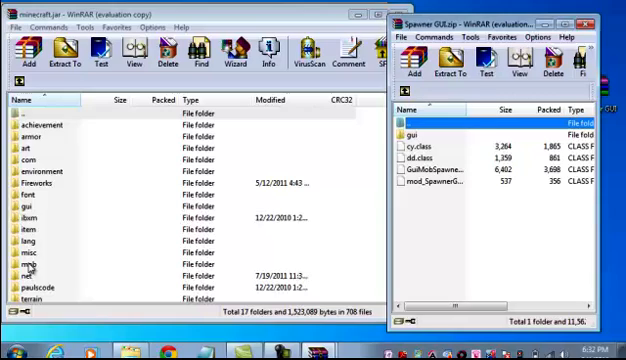
mouse_move(65, 237)
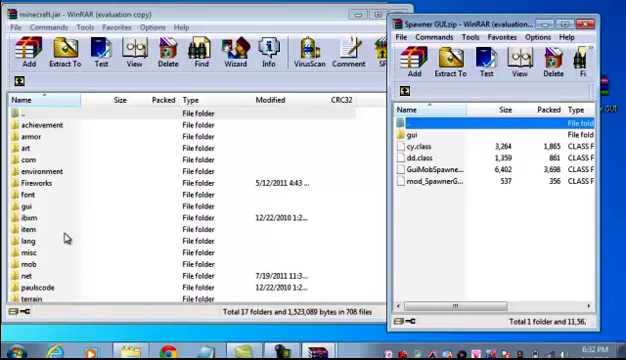
mouse_move(91, 229)
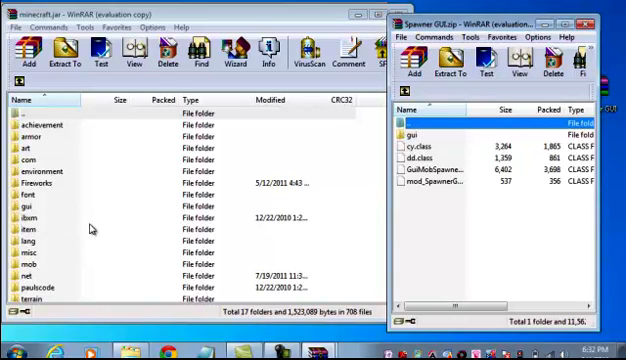
Add the selected Spawner GUI files into minecraft.jar and confirm the archive parameters
left_click(30, 264)
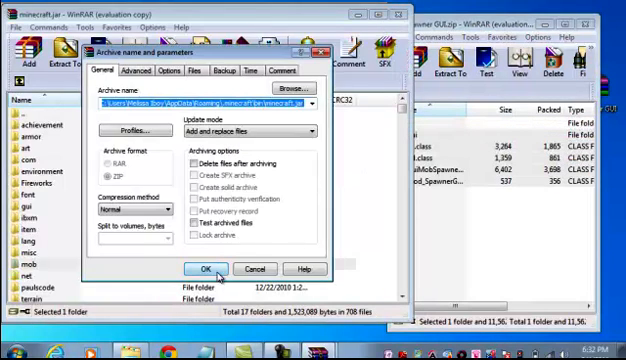
left_click(203, 269)
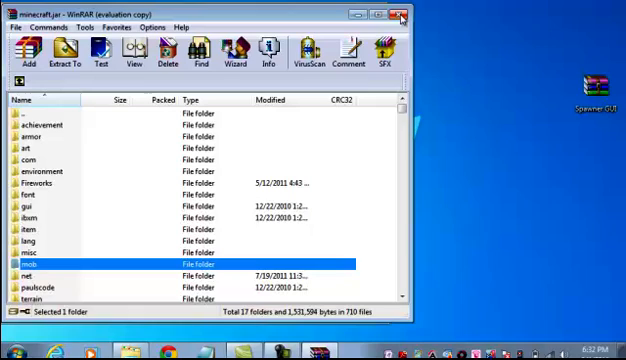
mouse_move(404, 14)
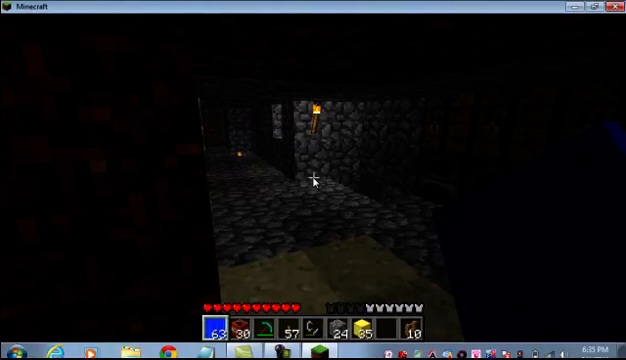
Add a Monster Spawner stack to the hotbar from the TooManyItems inventory
key("e")
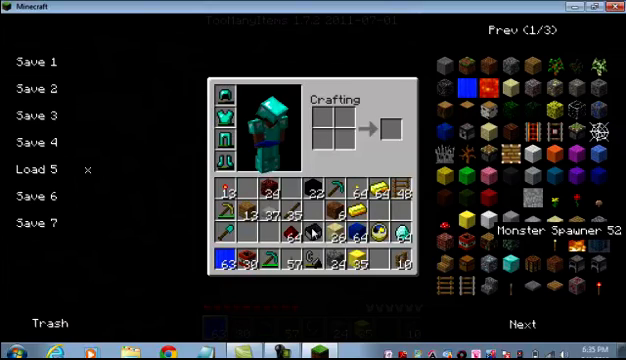
key("Escape")
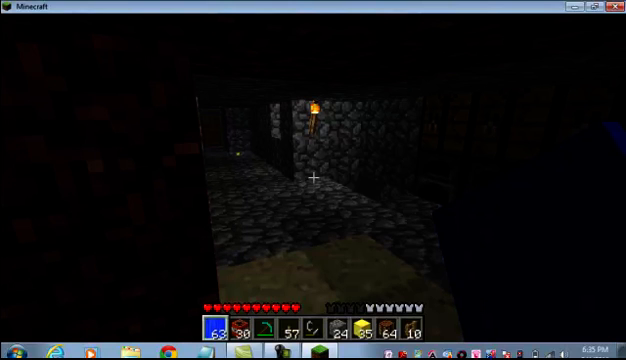
key("e")
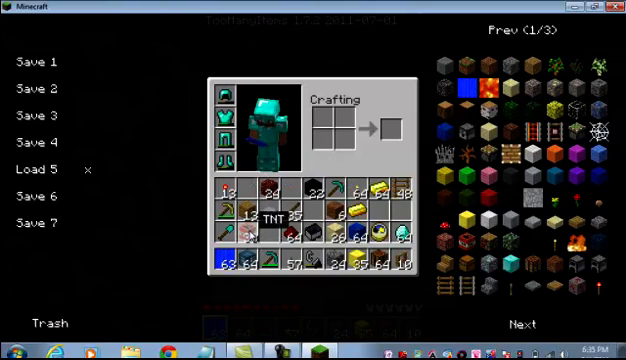
key("Escape")
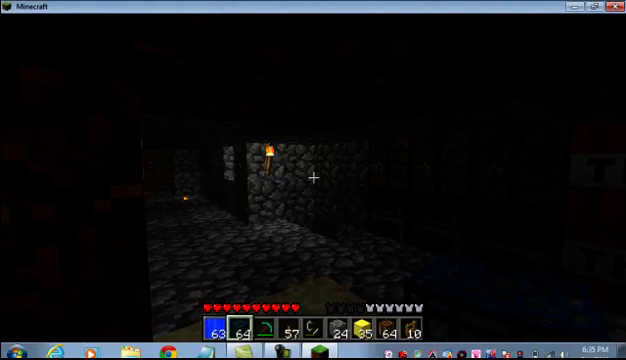
mouse_move(313, 180)
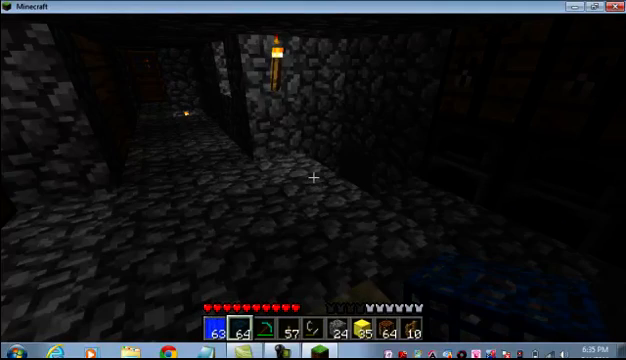
mouse_move(313, 180)
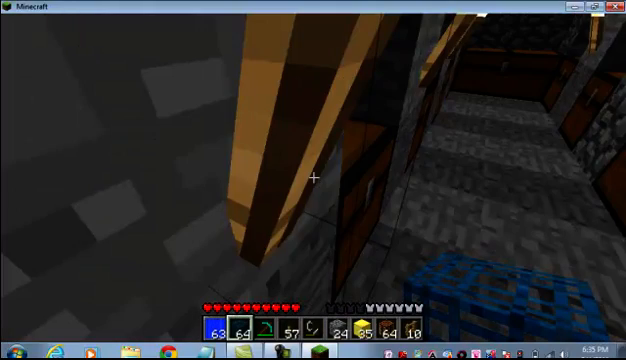
mouse_move(313, 180)
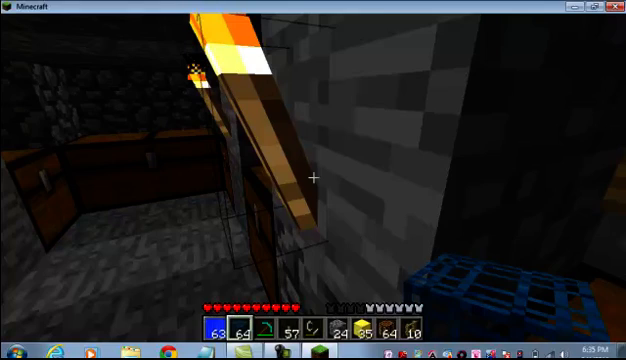
mouse_move(313, 180)
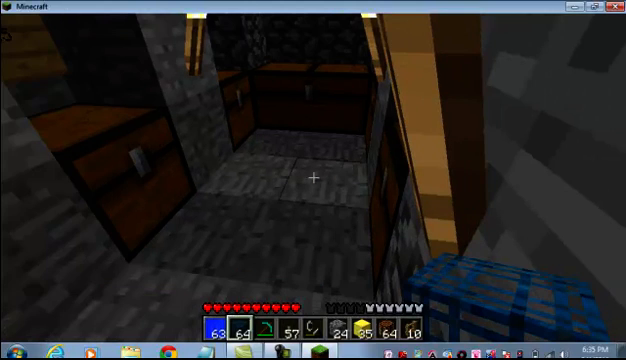
mouse_move(313, 180)
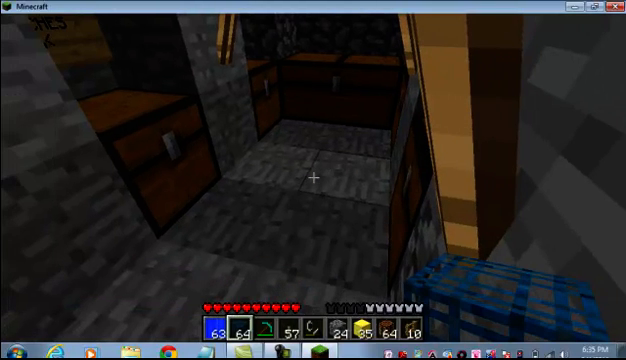
mouse_move(313, 180)
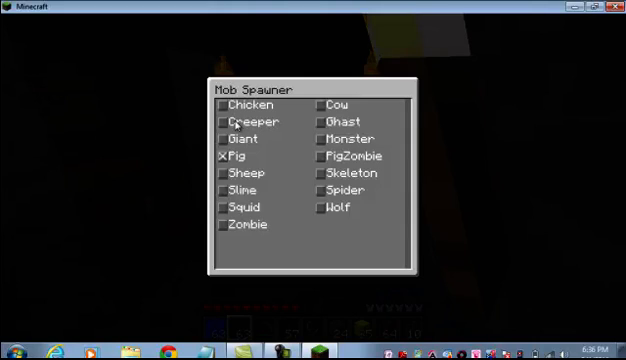
mouse_move(338, 131)
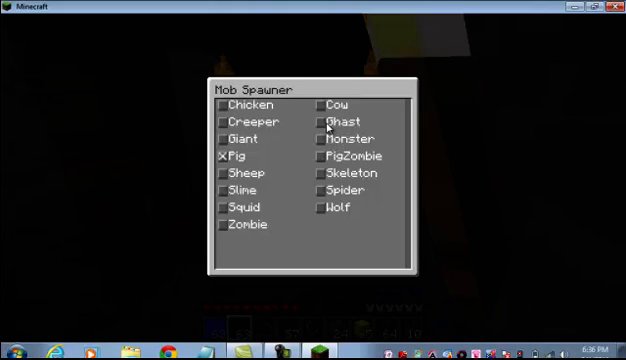
mouse_move(378, 173)
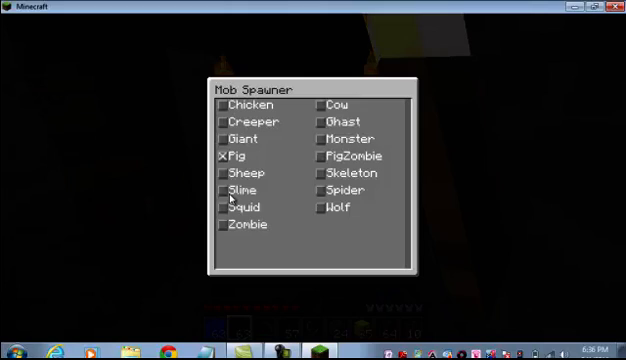
Tick Sheep in the Mob Spawner GUI
left_click(222, 172)
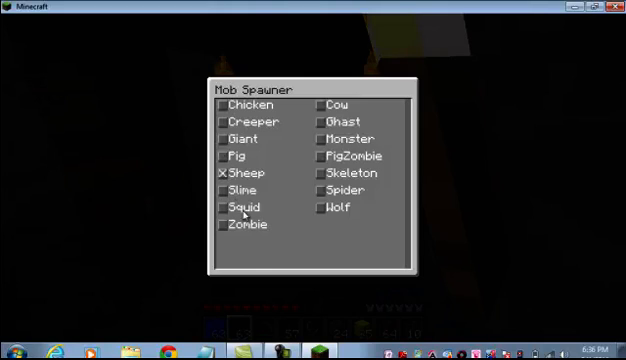
mouse_move(210, 190)
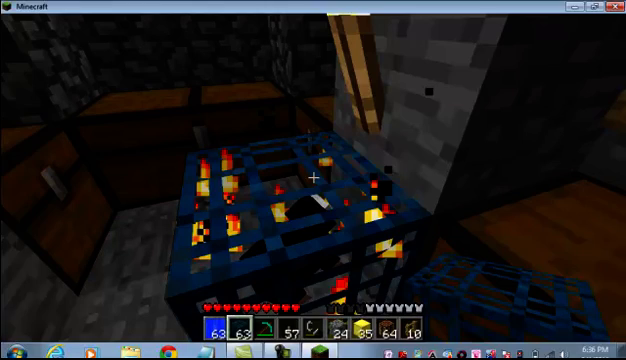
mouse_move(313, 180)
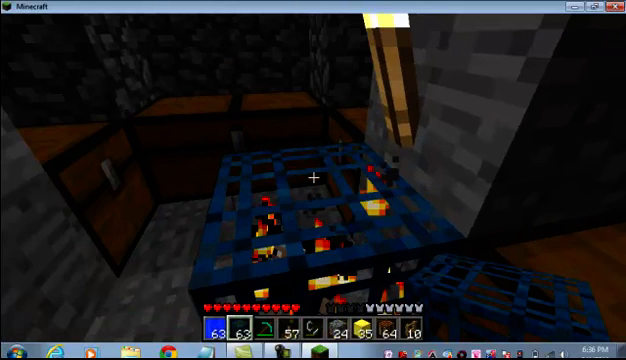
Open the Game menu with Escape
key("Escape")
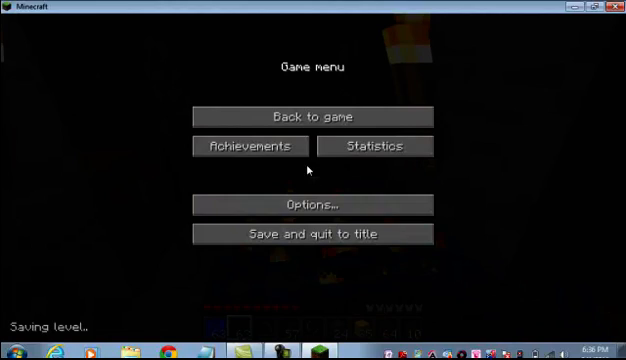
mouse_move(312, 205)
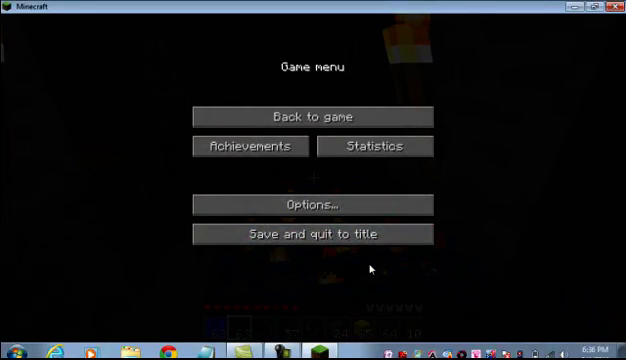
mouse_move(333, 270)
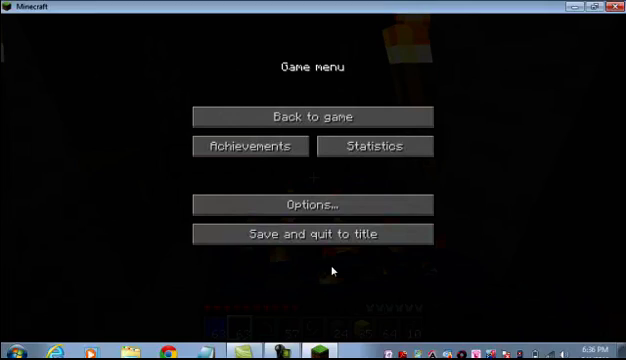
mouse_move(309, 290)
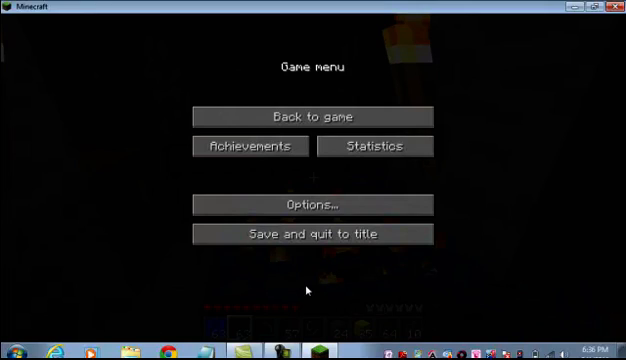
mouse_move(457, 283)
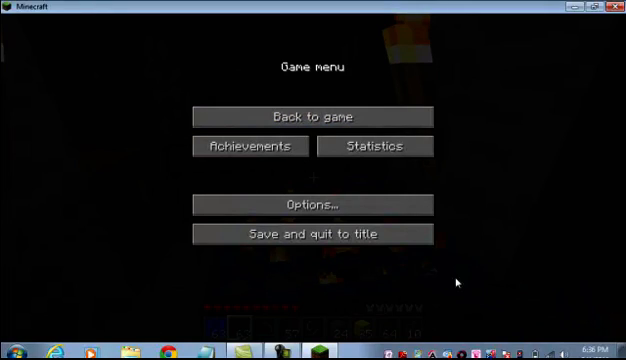